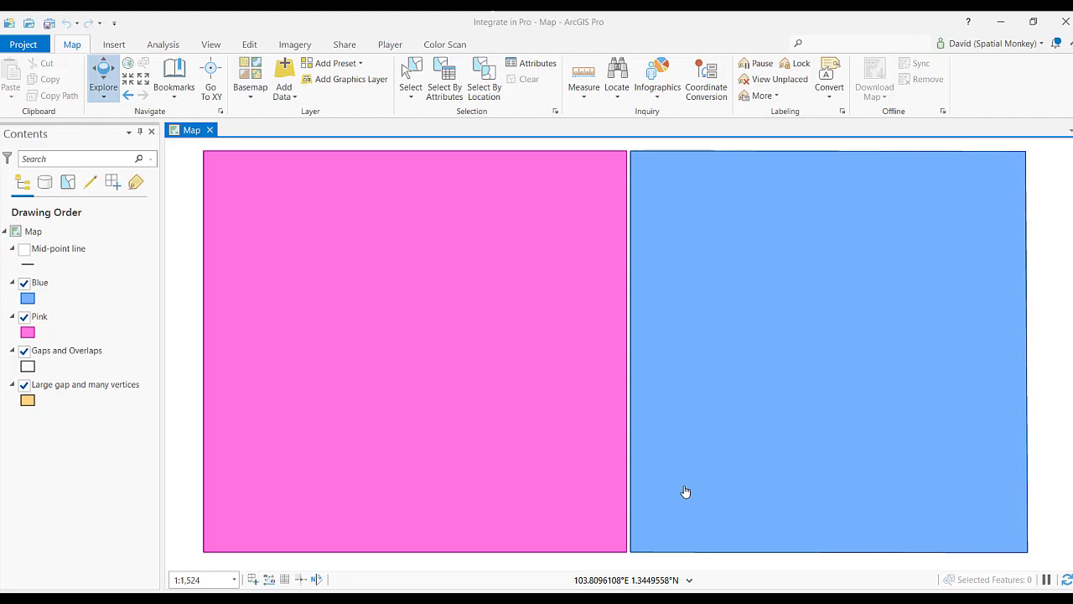
mouse_move(627, 433)
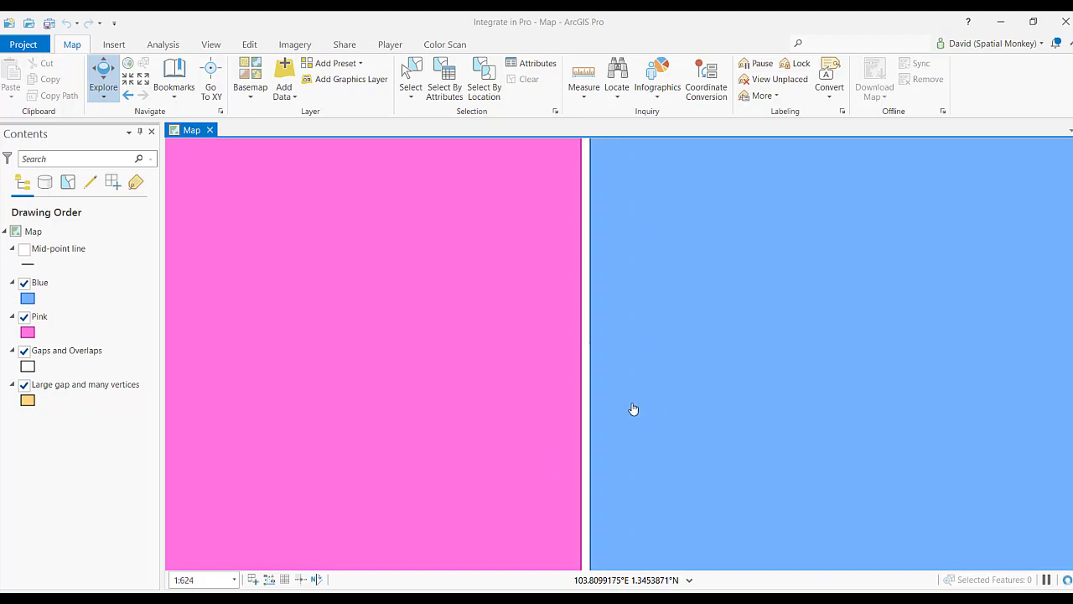
mouse_move(543, 375)
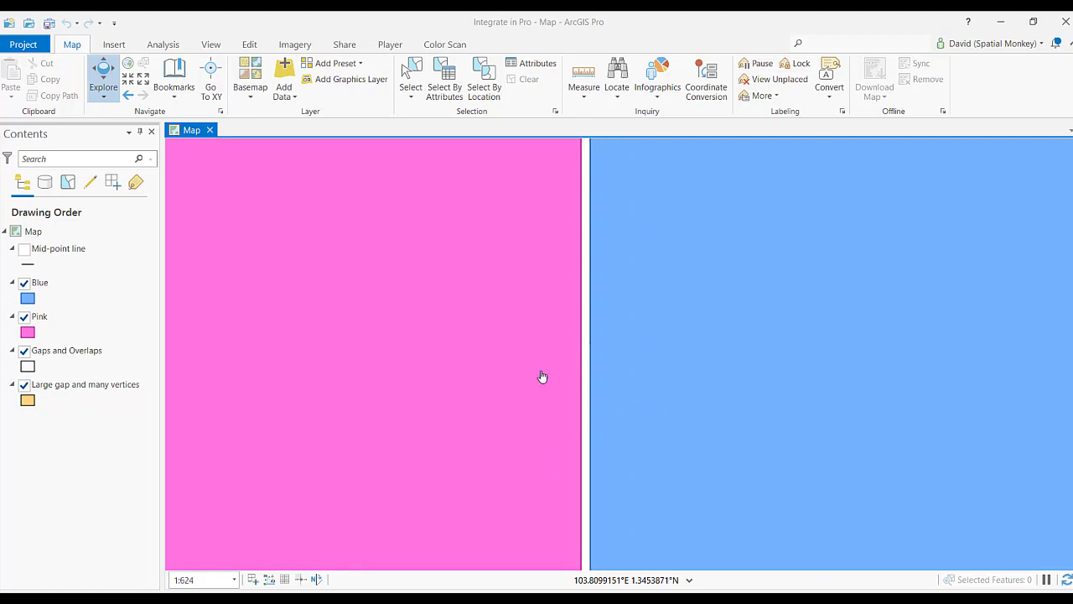
Zoom to the pink–blue gap and turn on the Mid-point line layer
click(58, 249)
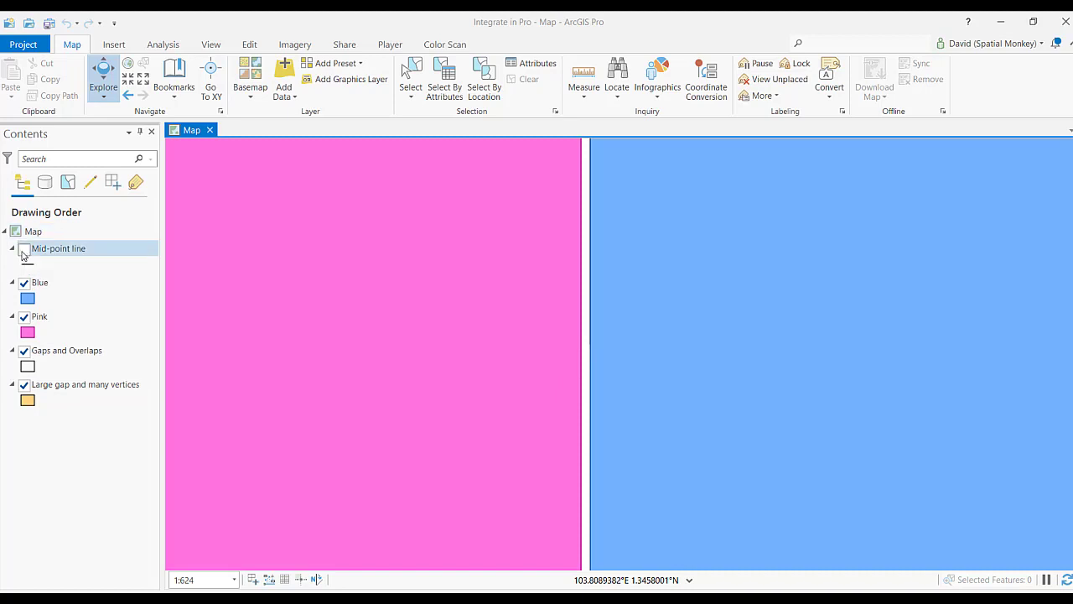
click(24, 248)
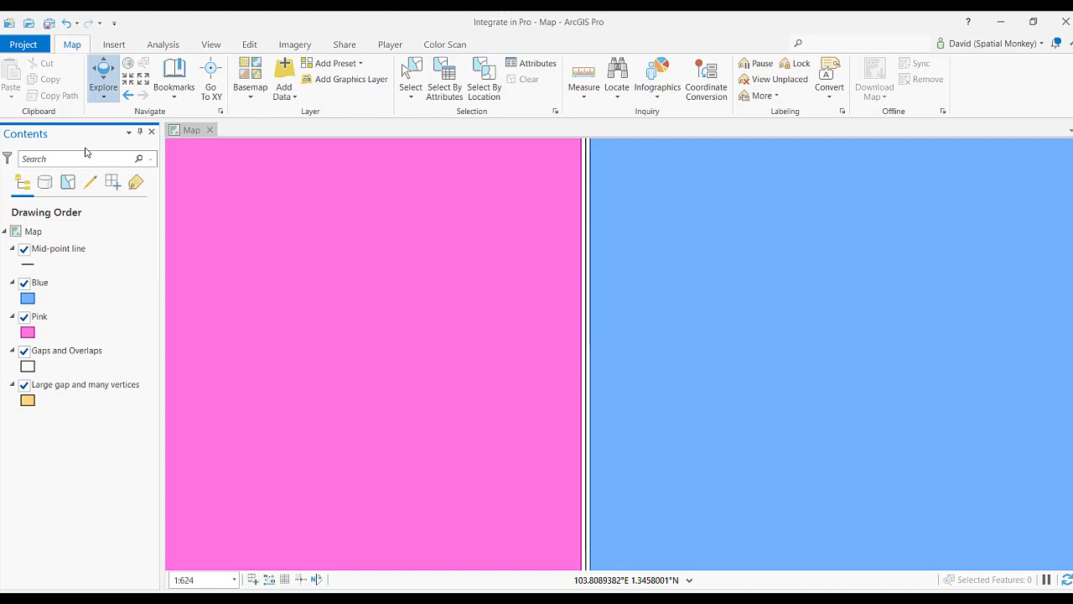
mouse_move(163, 44)
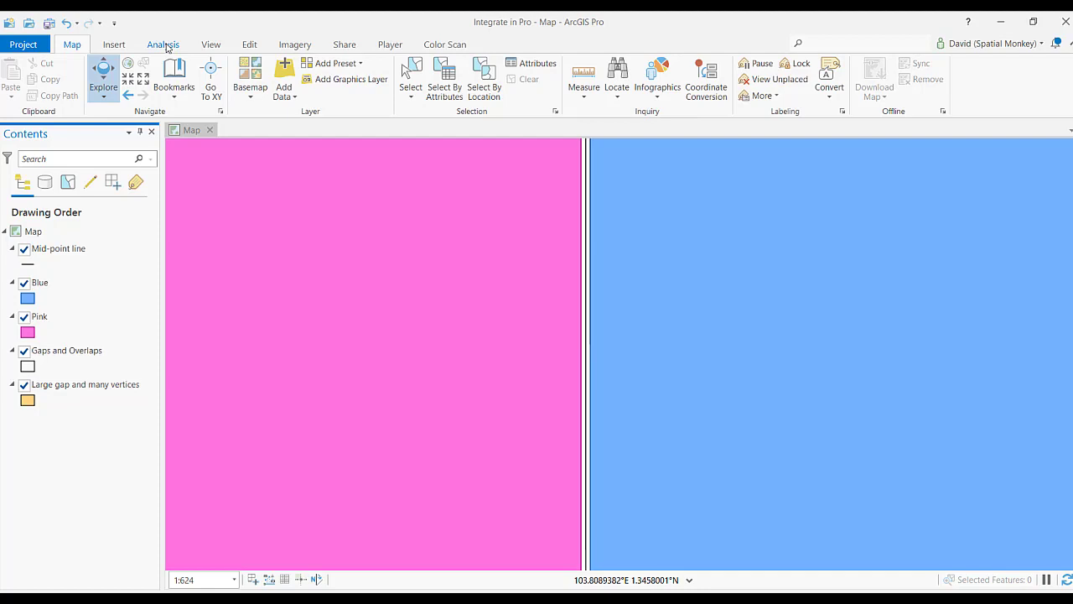
Search the geoprocessing tools for 'integrat' to find the Integrate tool
click(164, 45)
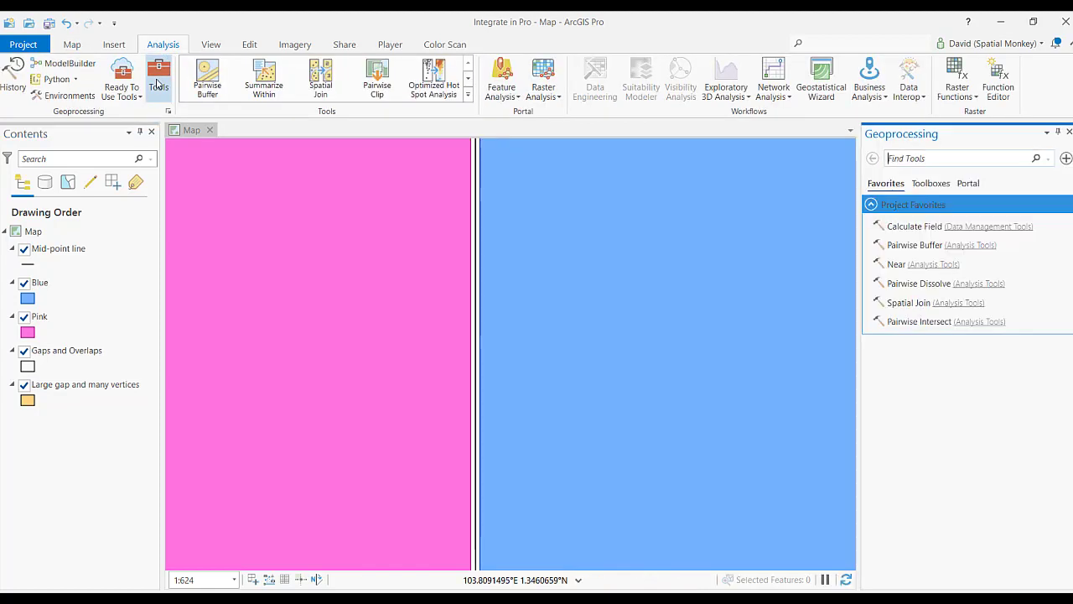
text(integrat)
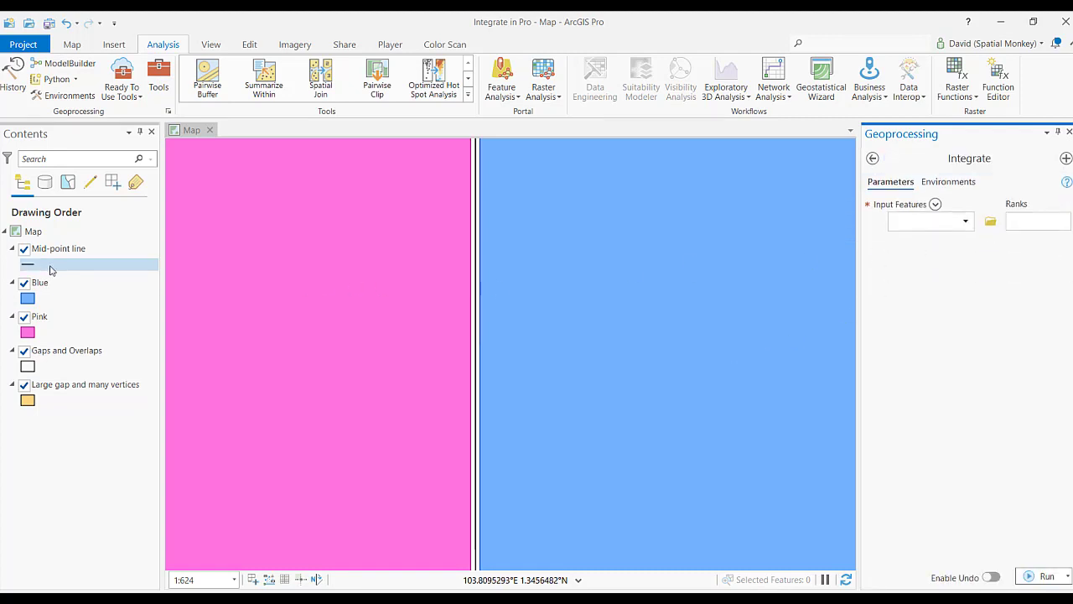
Add Blue and Pink as Integrate input features and view its environment settings
click(39, 282)
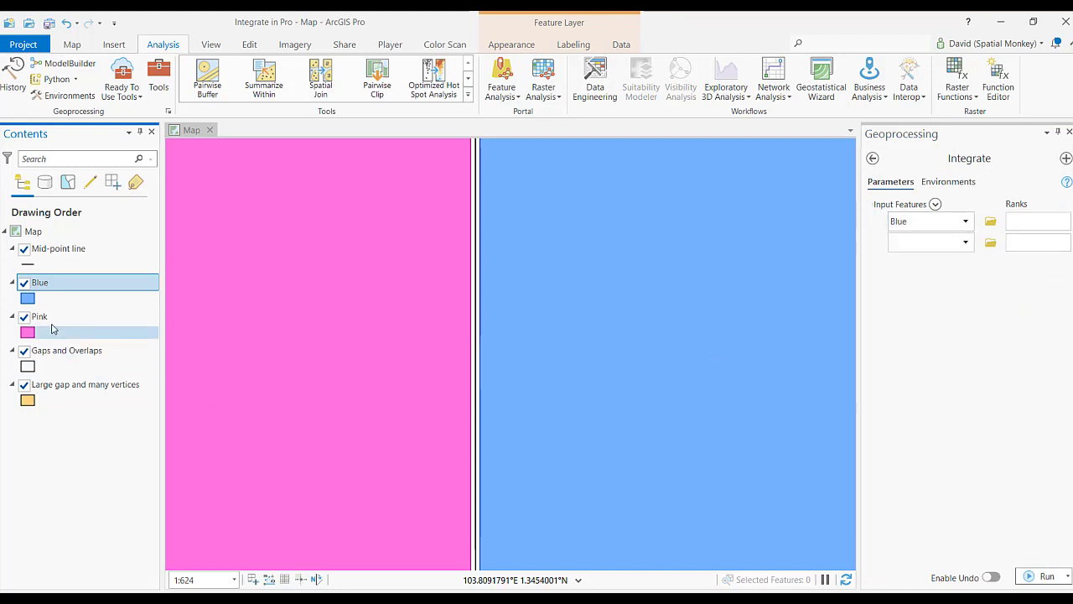
click(39, 316)
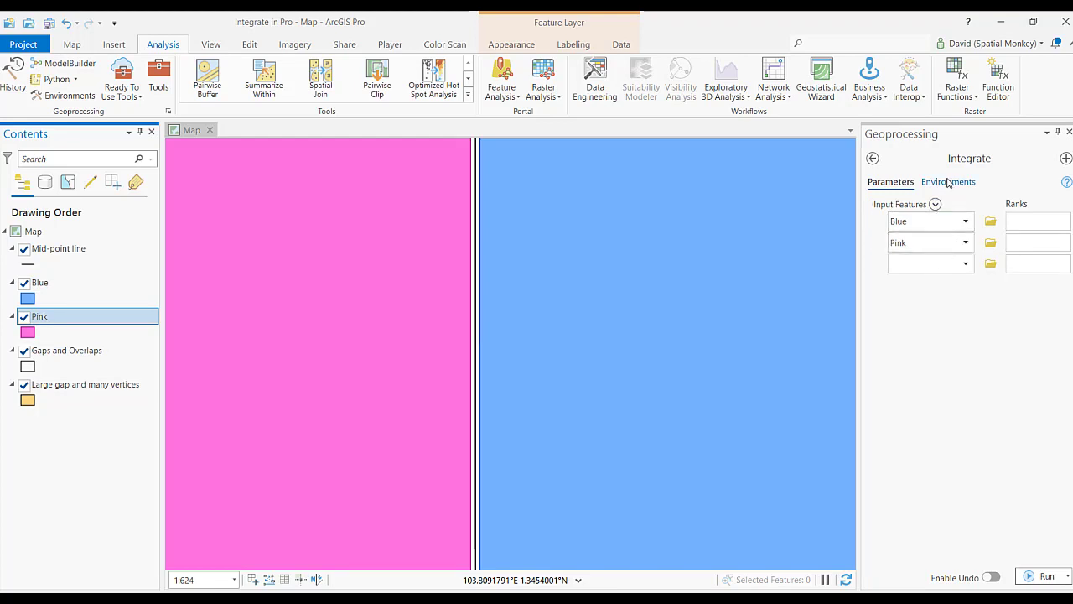
click(947, 181)
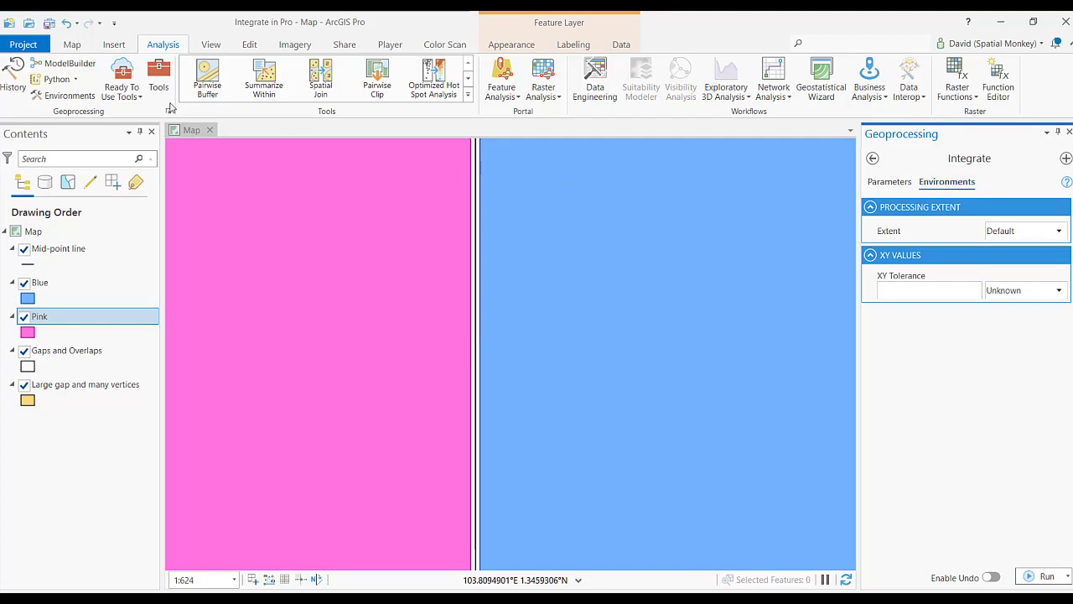
Measure the gap between the pink and blue squares in meters (about 1.98 m)
click(71, 43)
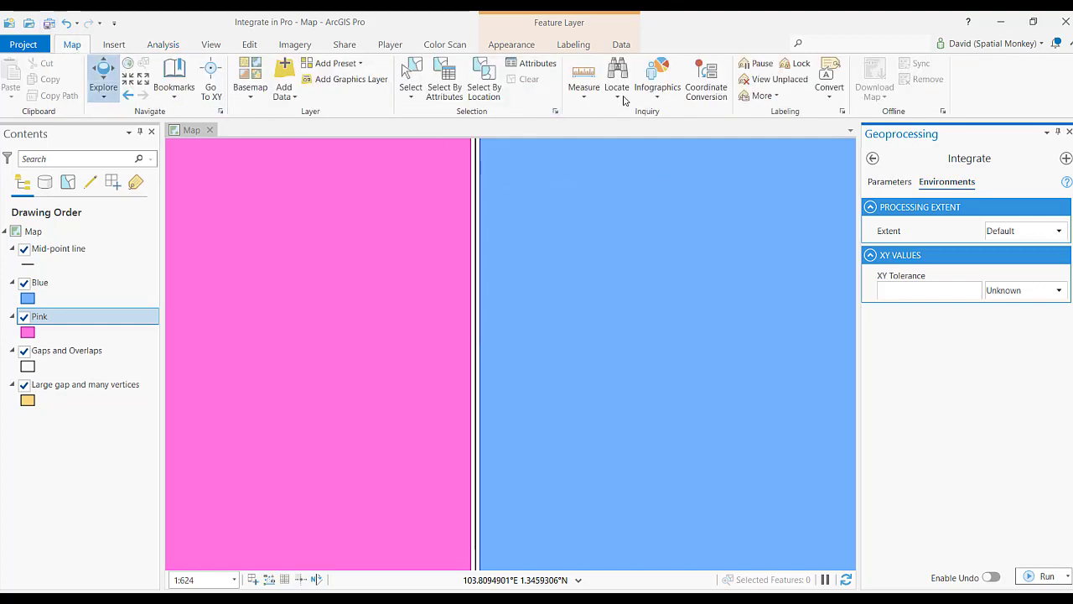
click(583, 73)
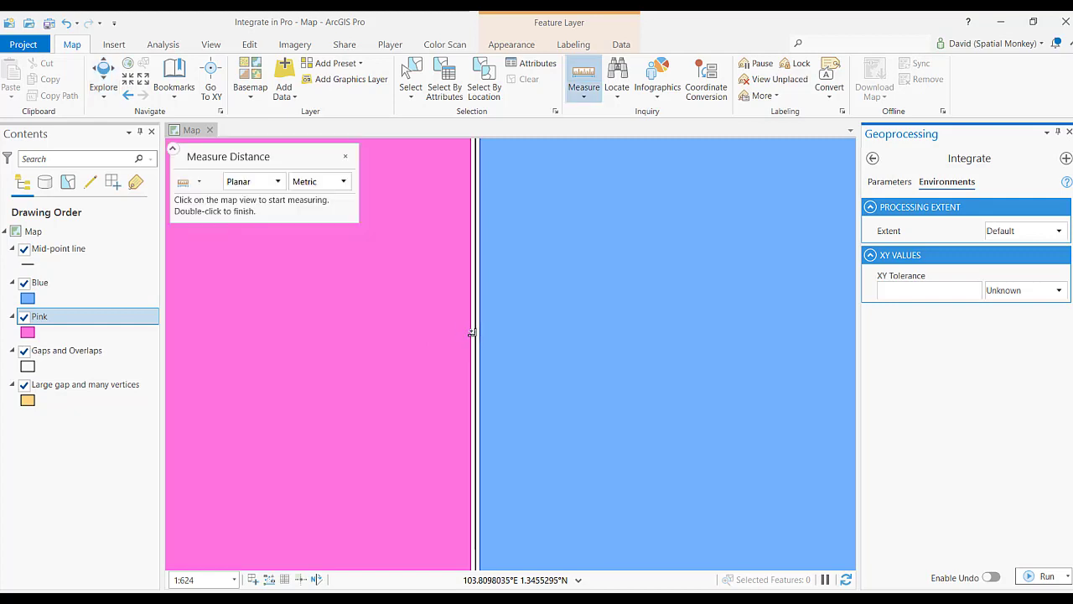
click(342, 181)
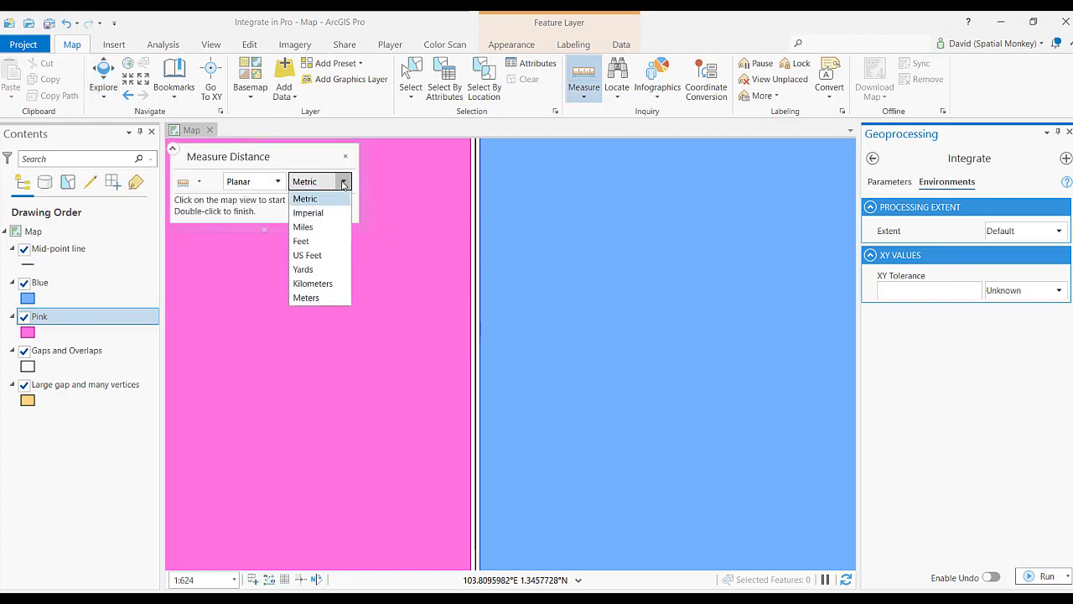
click(306, 297)
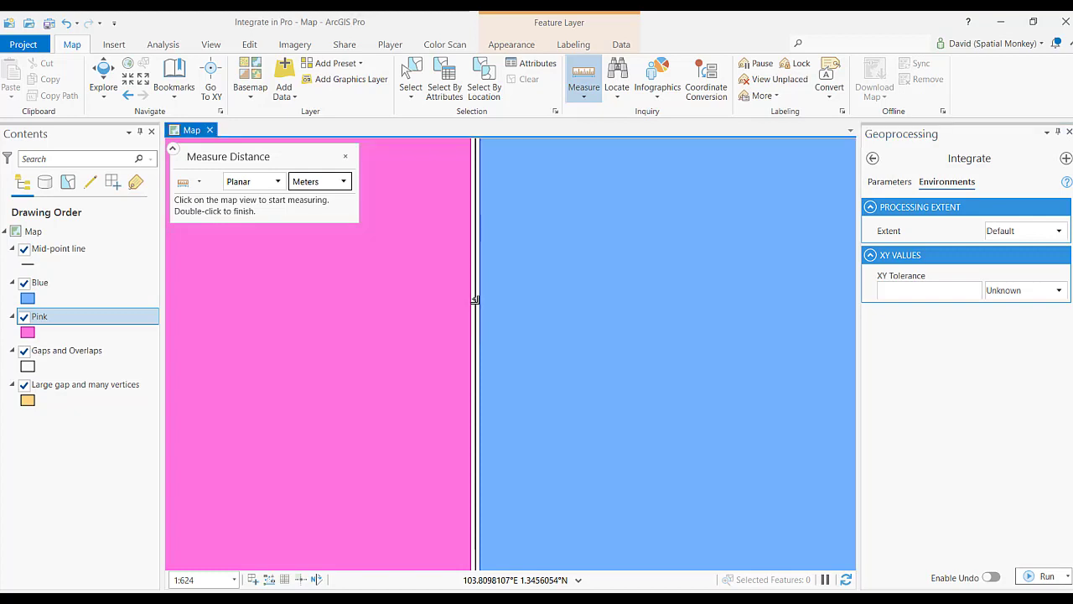
click(476, 299)
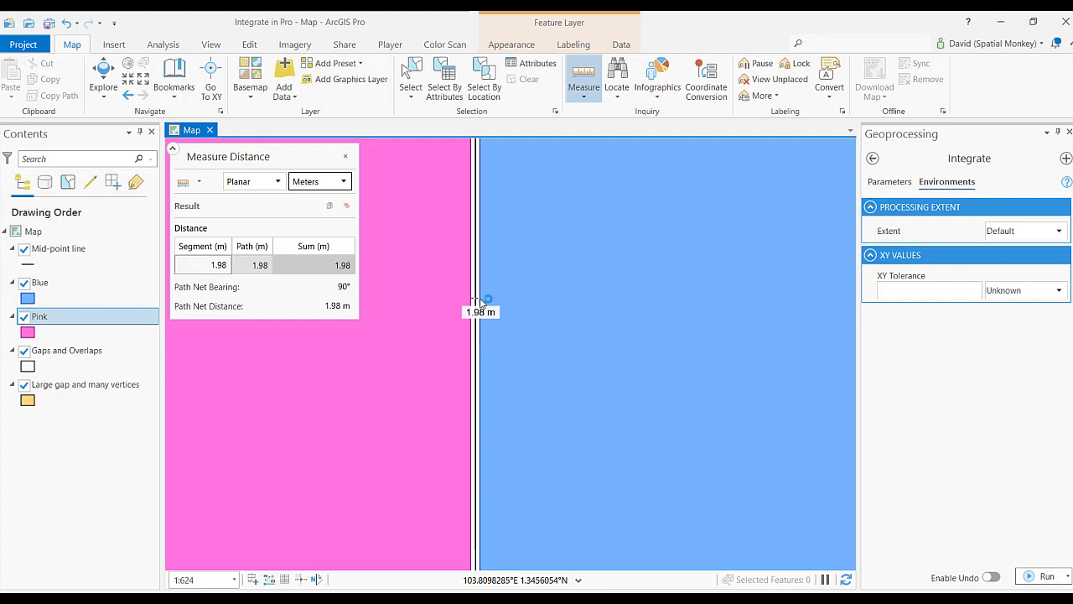
click(344, 156)
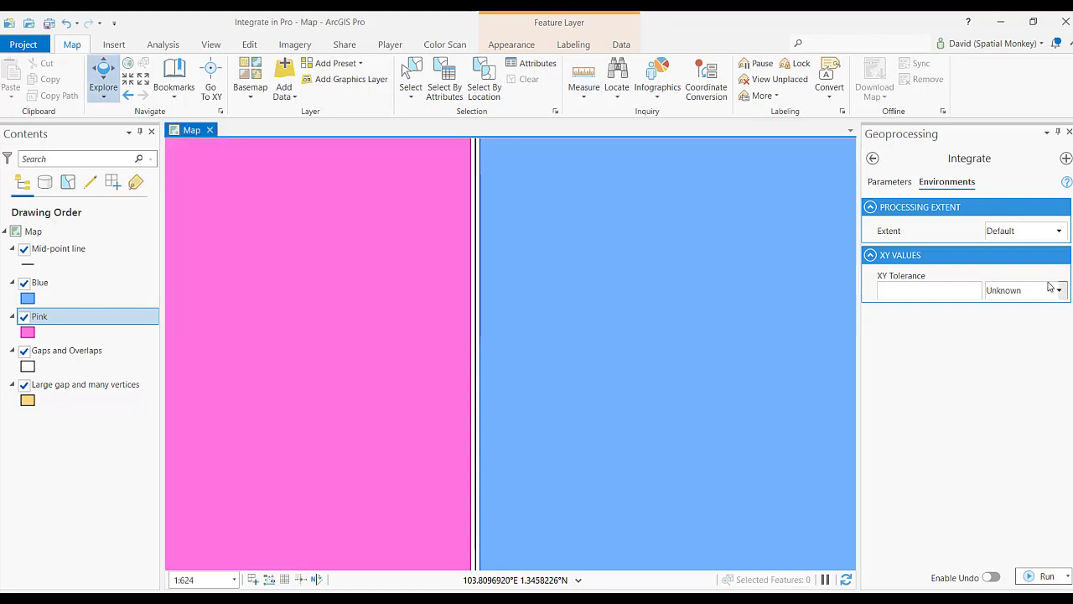
Set Integrate's XY Tolerance to 2 meters and enable undo
click(1058, 290)
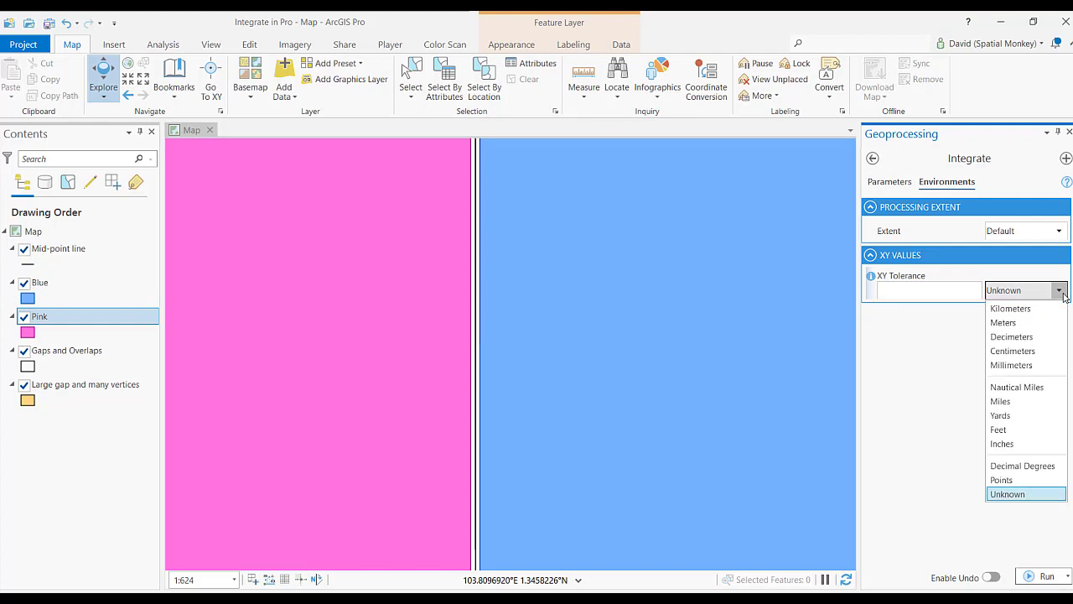
click(1004, 322)
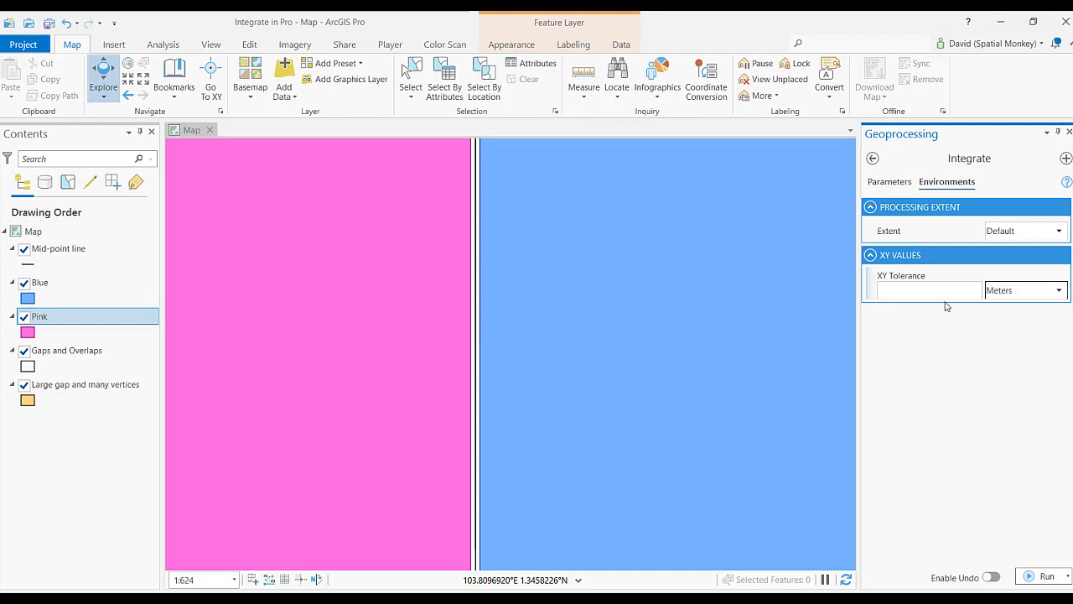
click(922, 291)
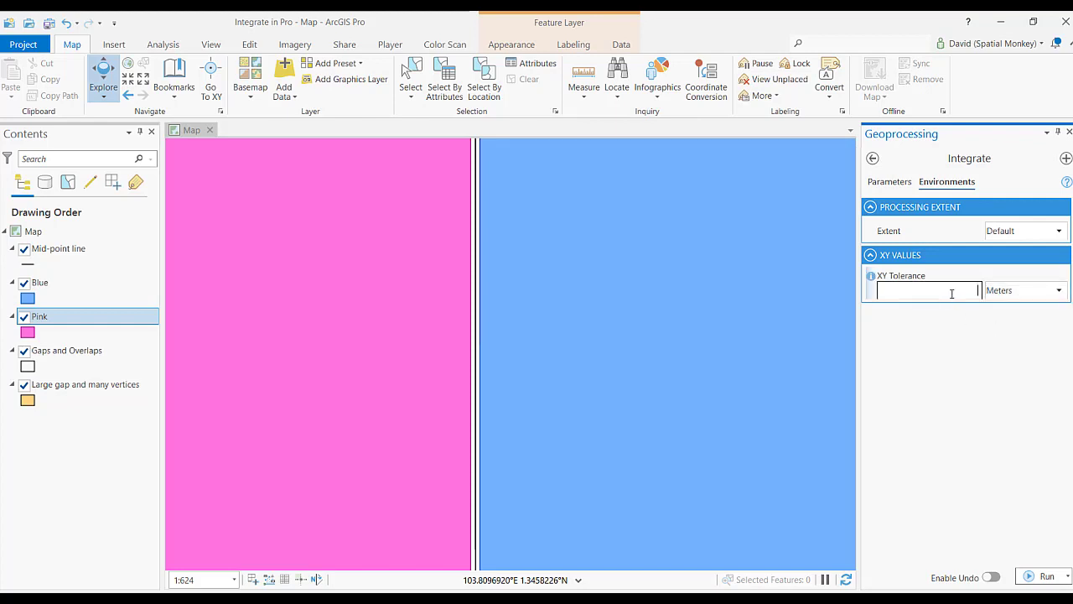
text(2)
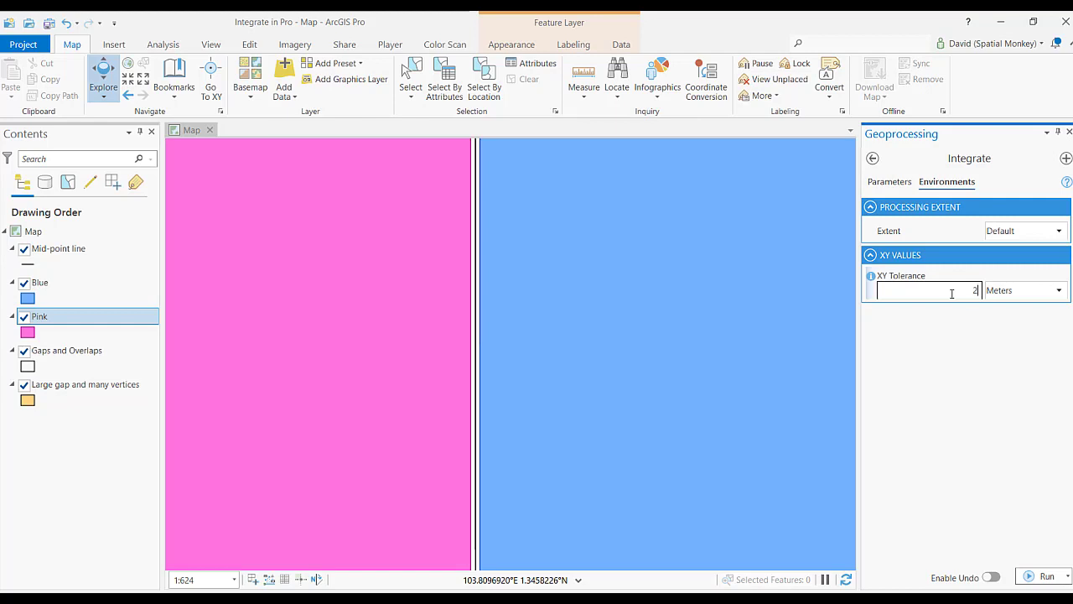
click(991, 577)
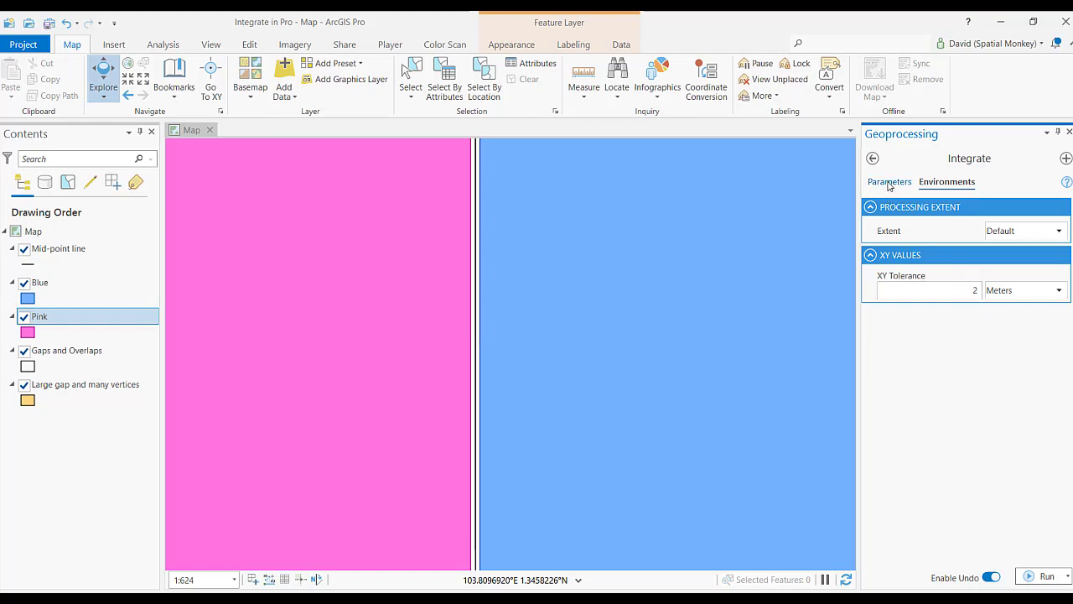
Give Blue rank 1 and Pink rank 2 in Integrate, then run it
click(889, 181)
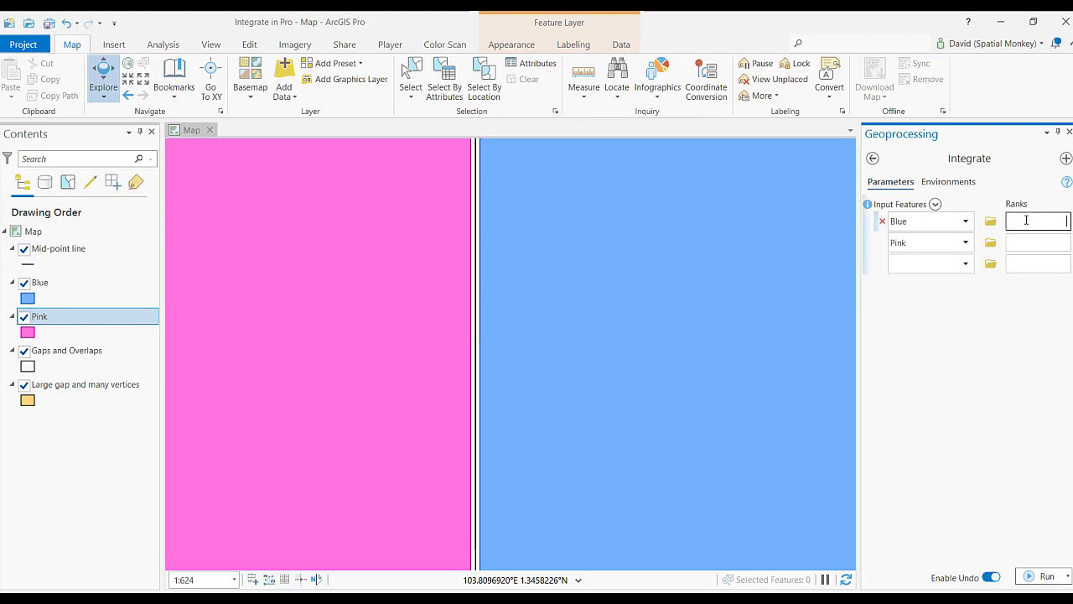
text(1)
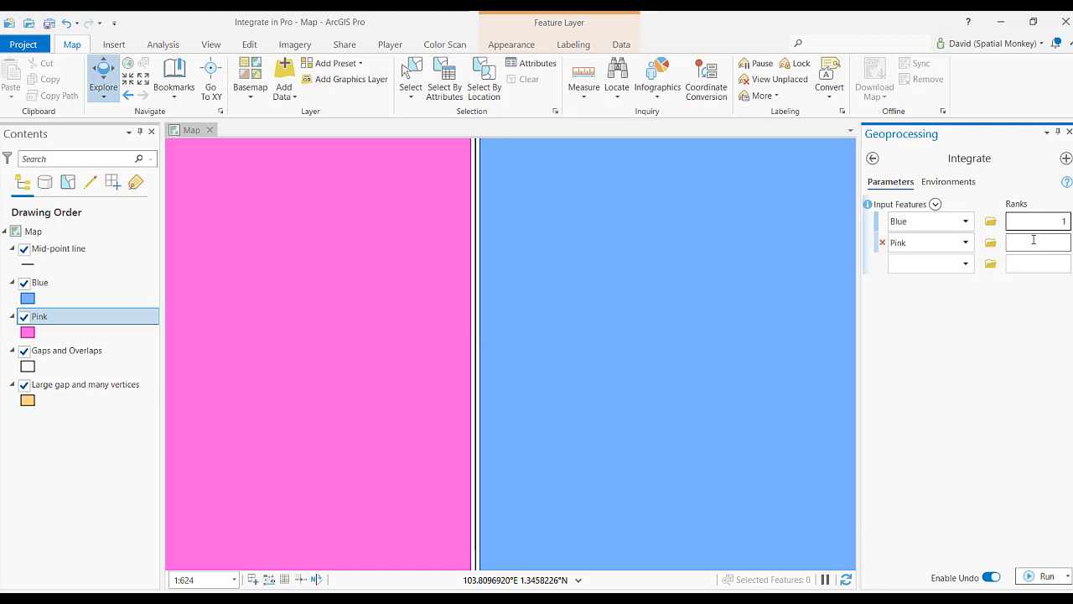
text(2)
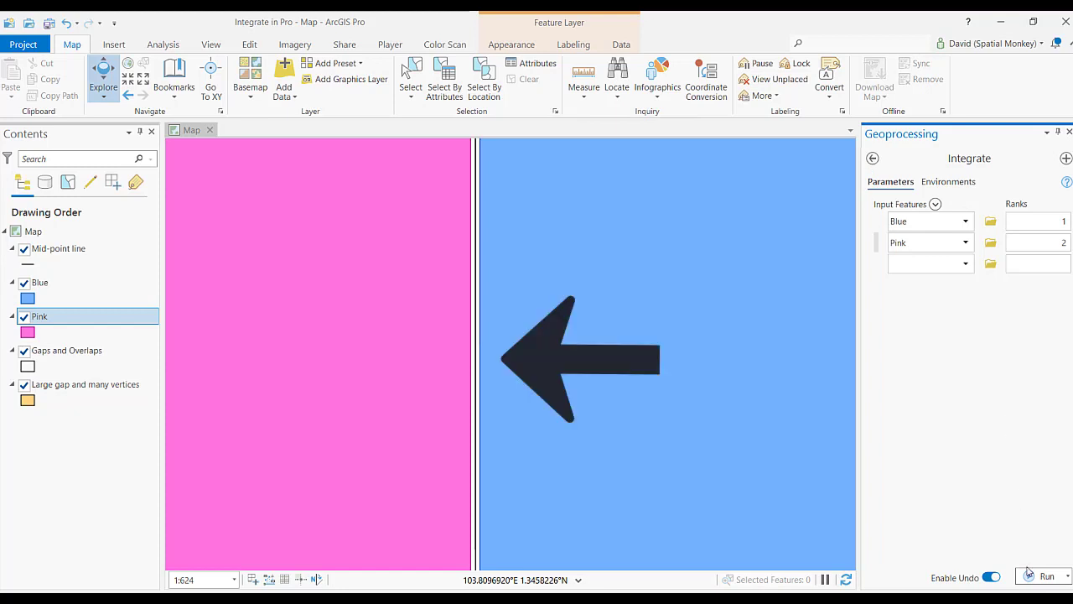
mouse_move(1020, 492)
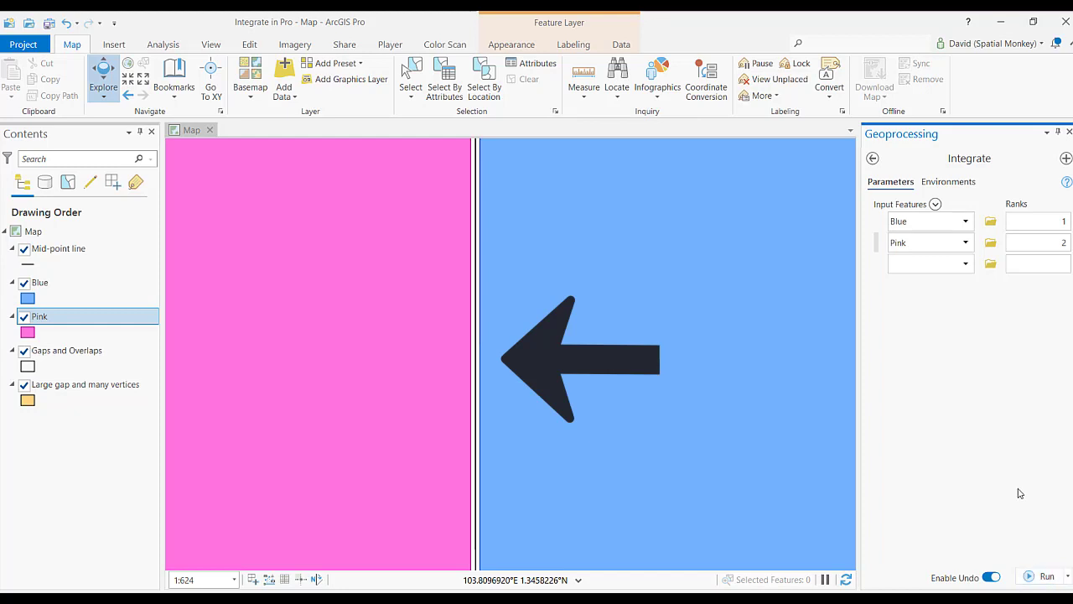
click(1047, 576)
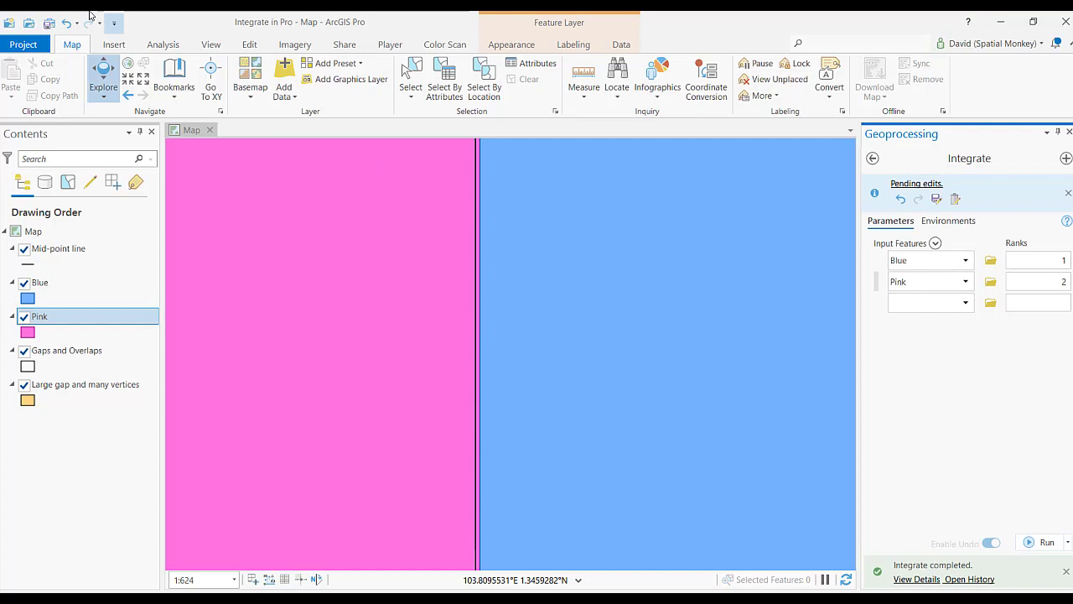
Undo, rerun Integrate with swapped ranks, then rerun it with no ranks
click(65, 23)
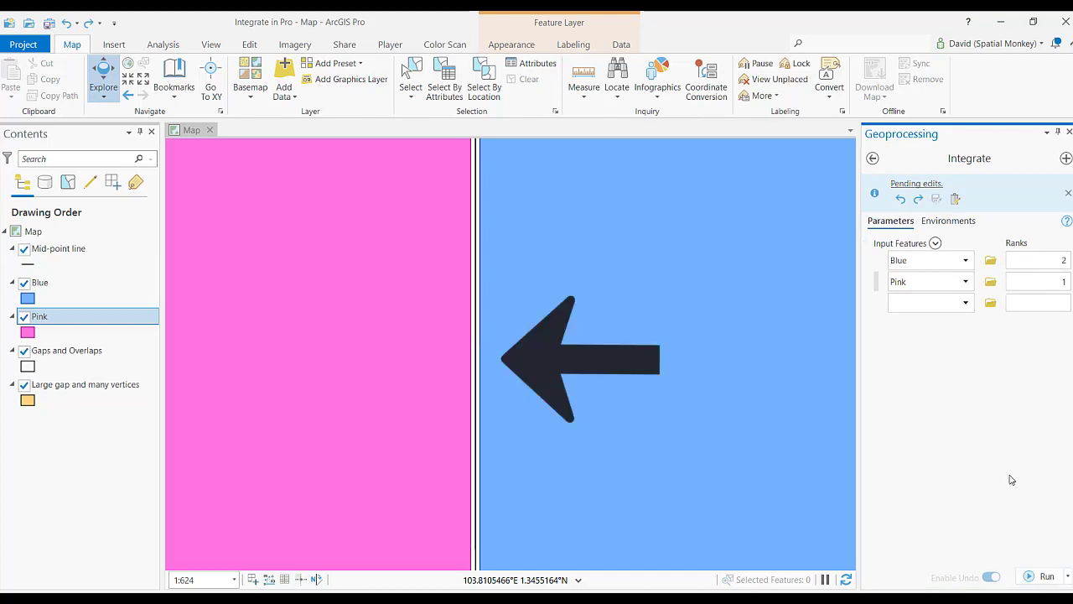
click(1046, 576)
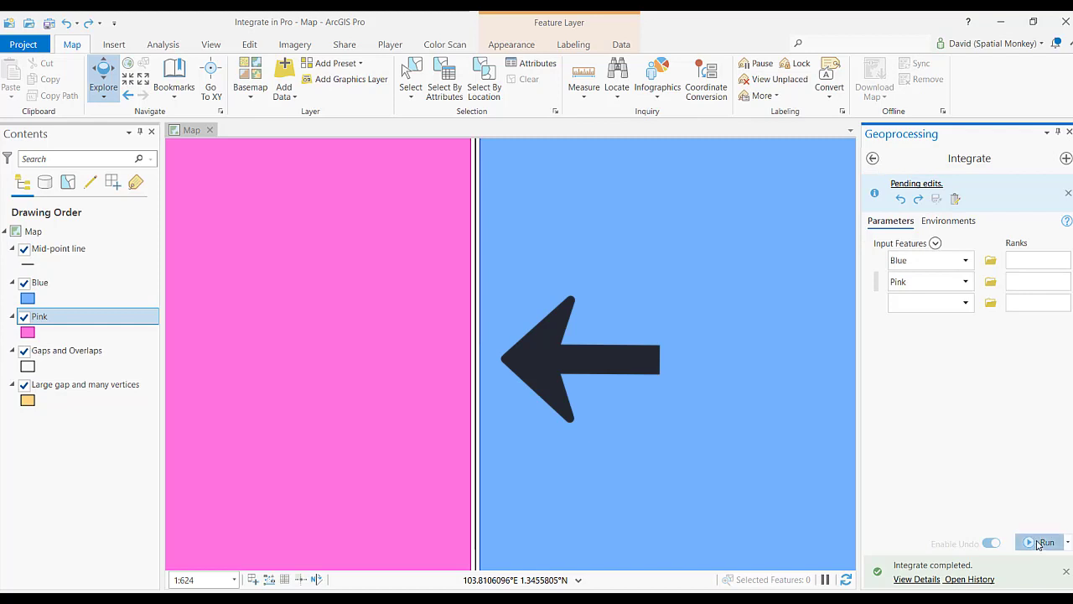
click(1044, 542)
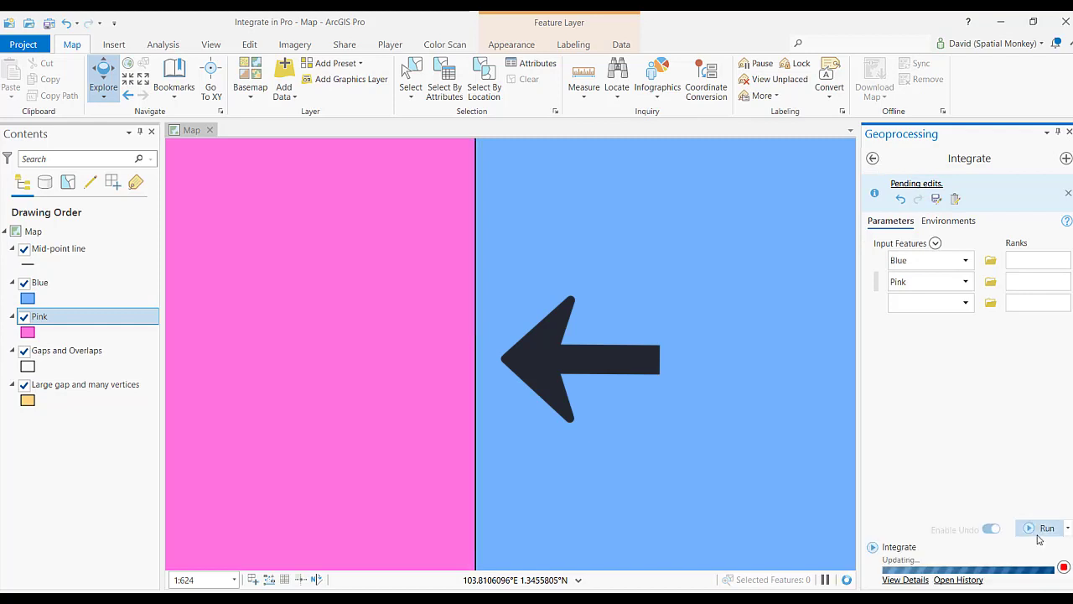
click(1045, 529)
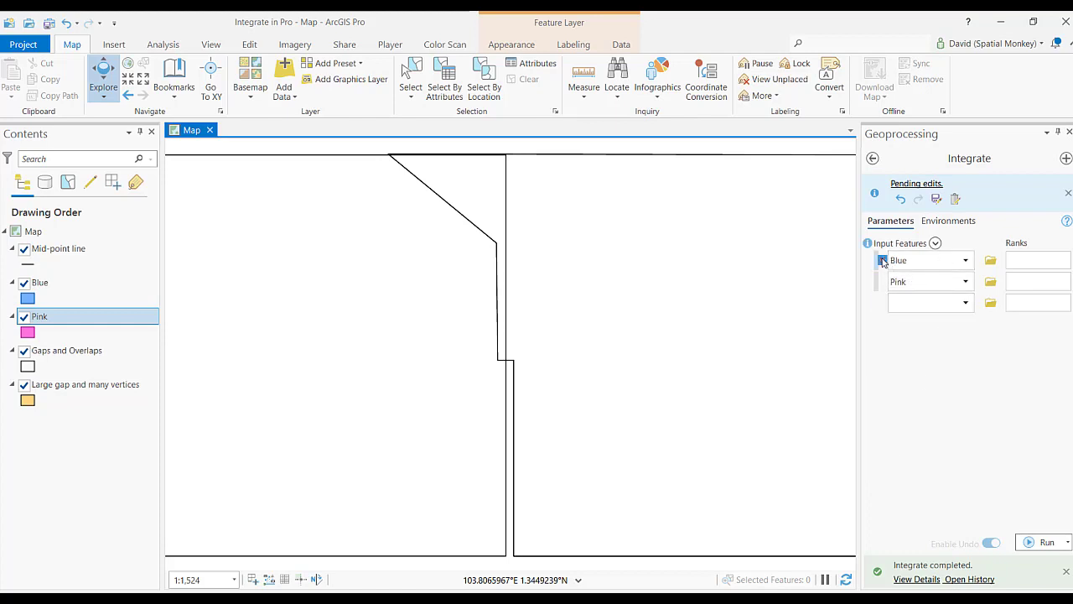
Replace inputs with Gaps and Overlaps, measure the 5.52 m gap, set 5 m tolerance, run
click(882, 260)
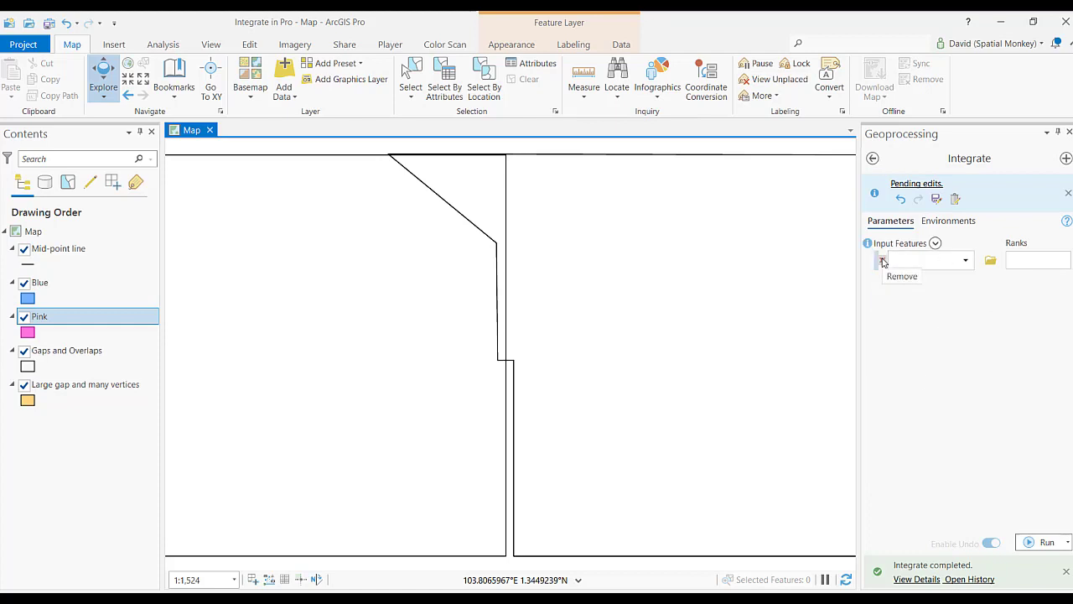
click(67, 350)
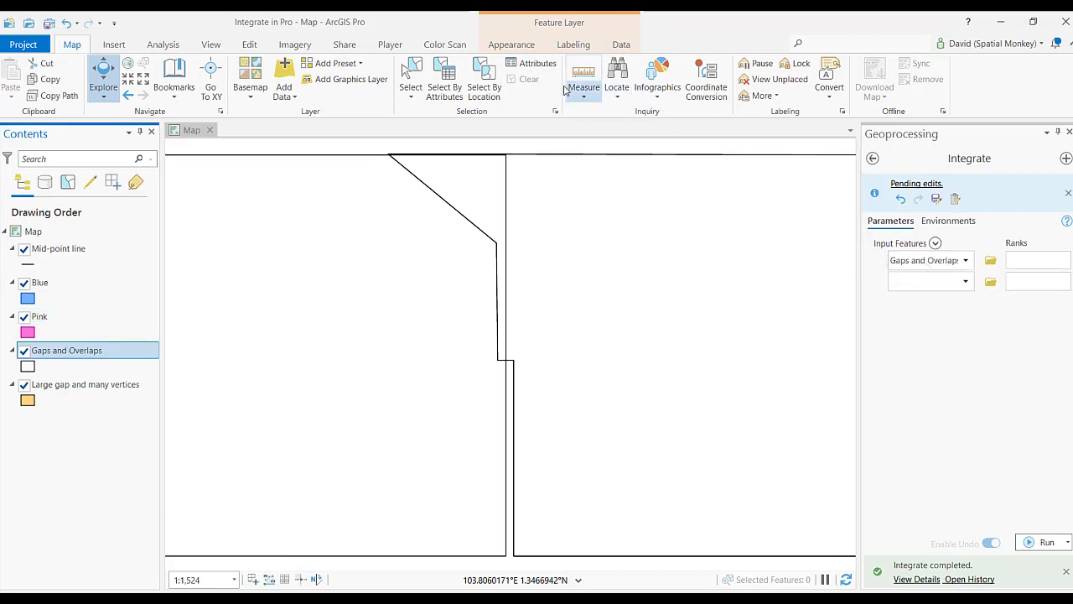
click(582, 75)
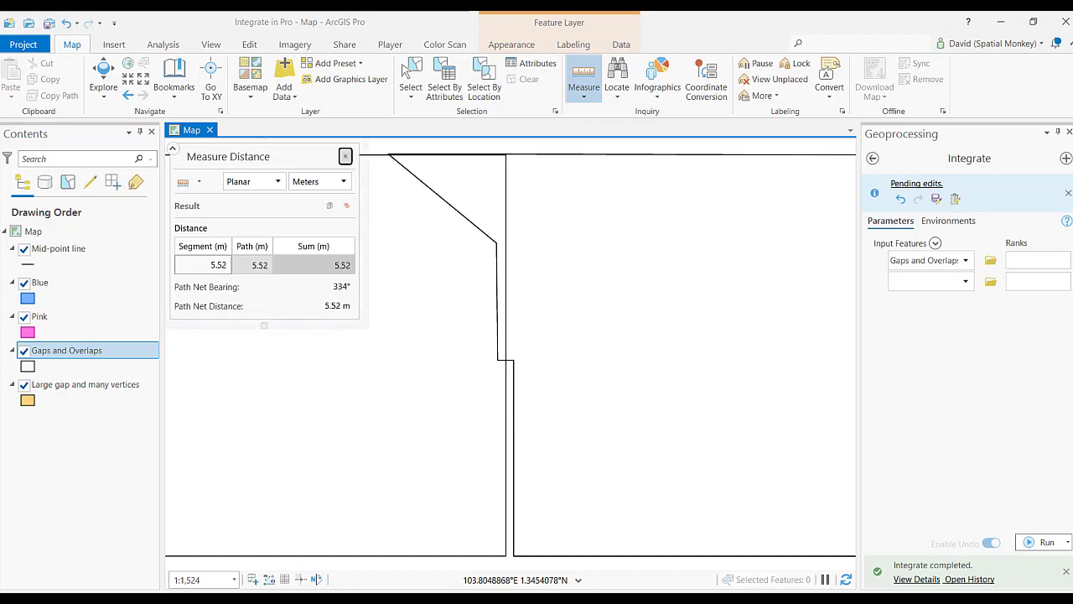
click(946, 221)
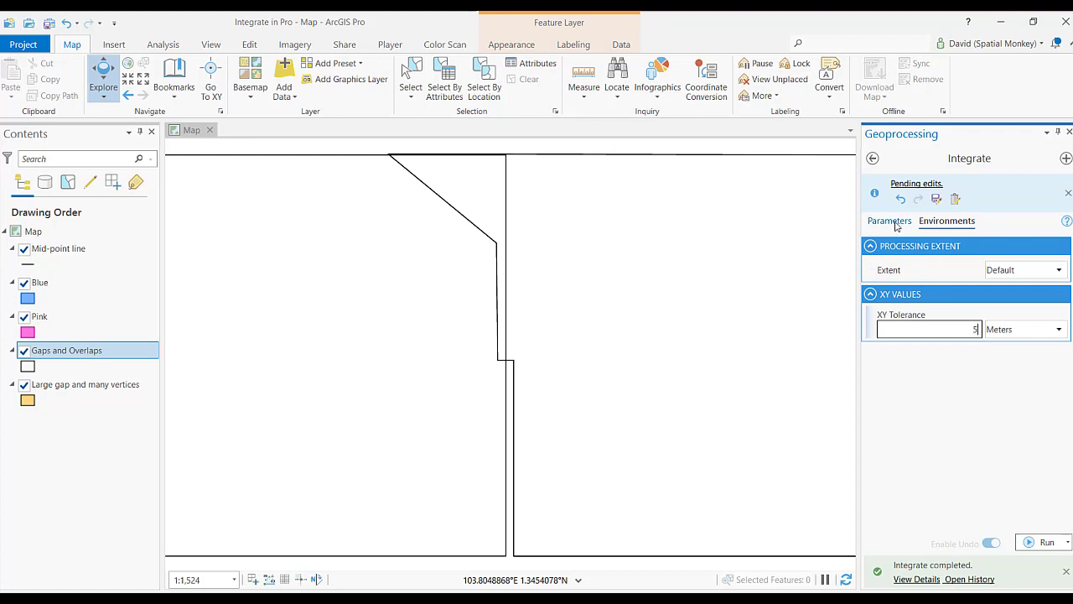
click(888, 221)
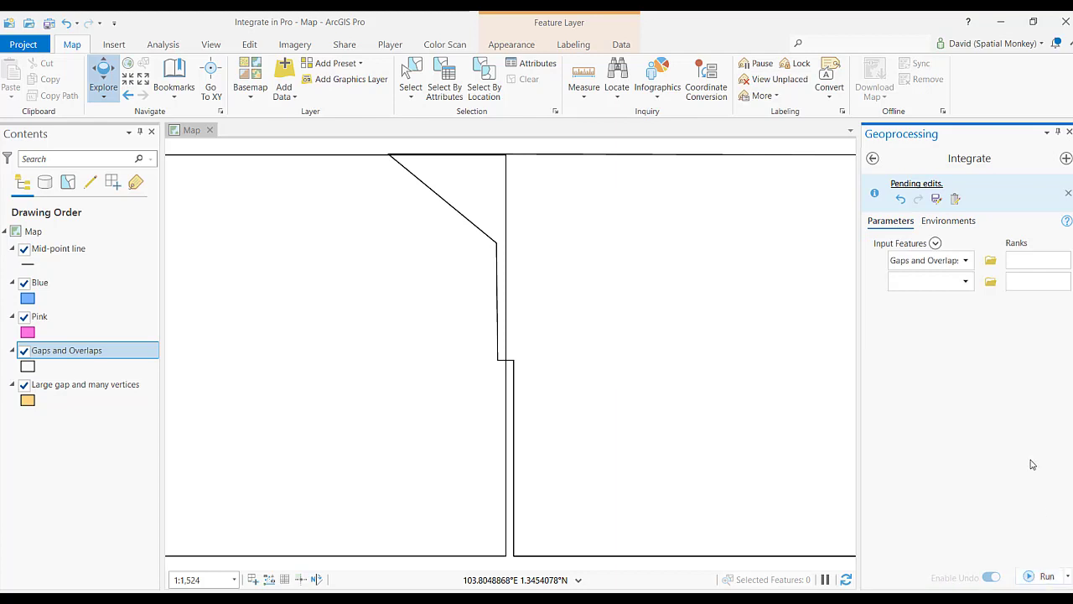
click(1046, 576)
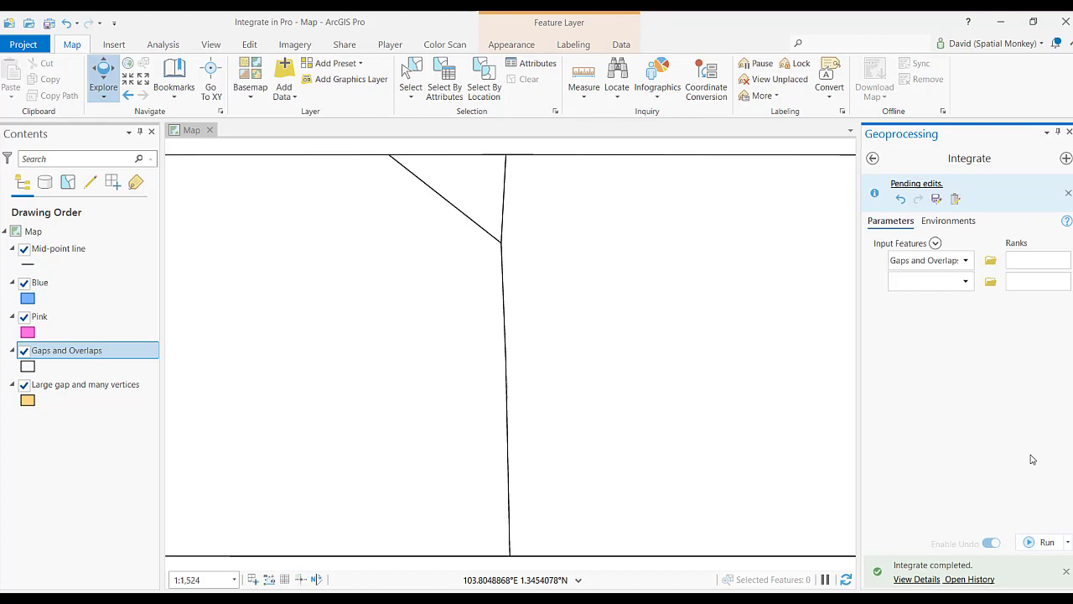
mouse_move(1020, 475)
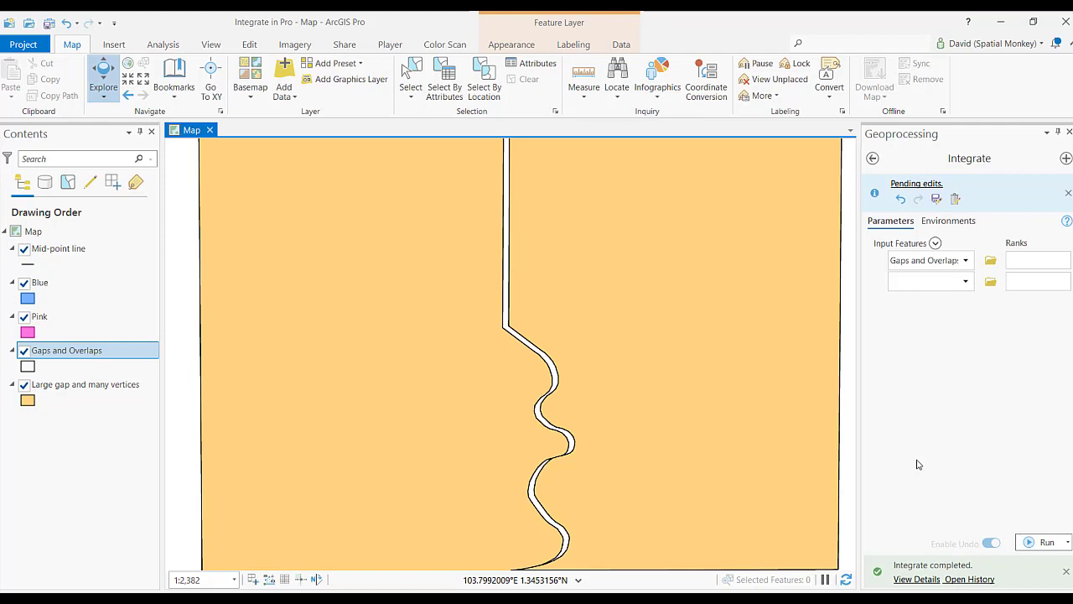
mouse_move(932, 367)
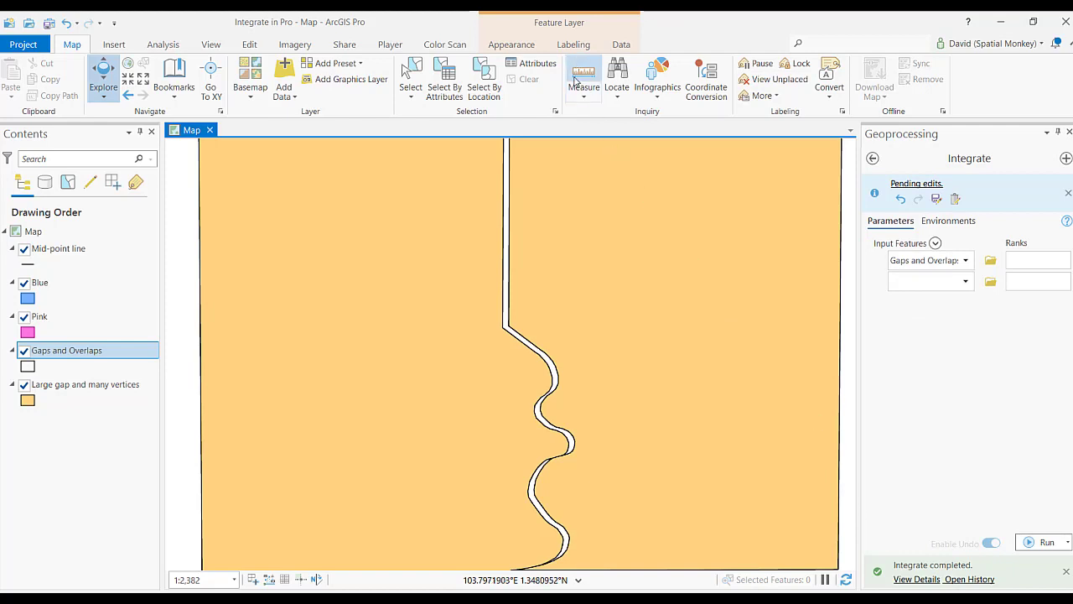
Clear the old measurement and measure the yellow polygon's 51.51 m gap
click(583, 76)
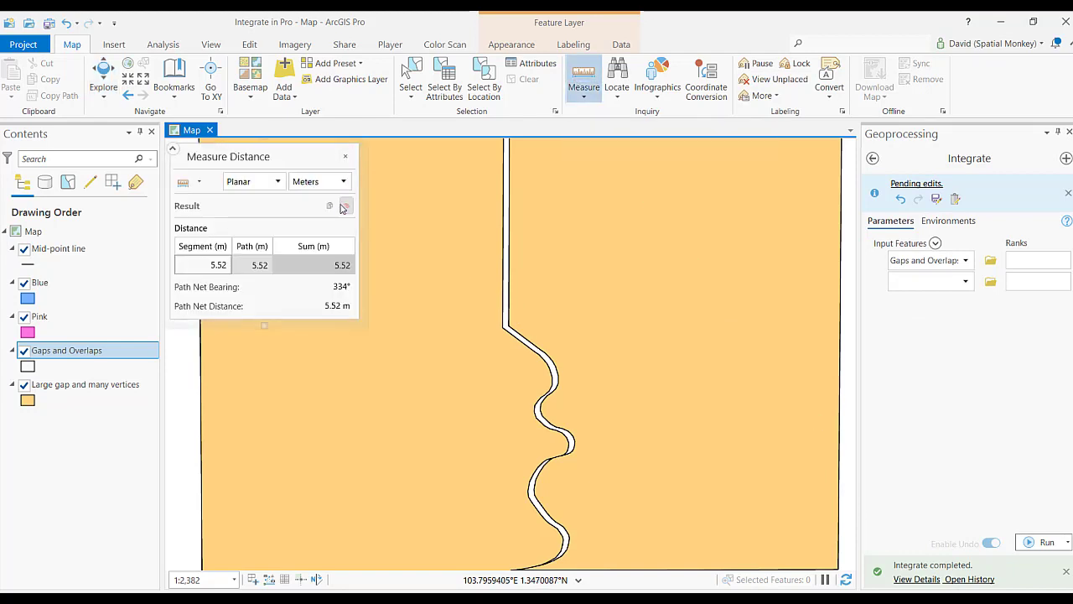
click(345, 205)
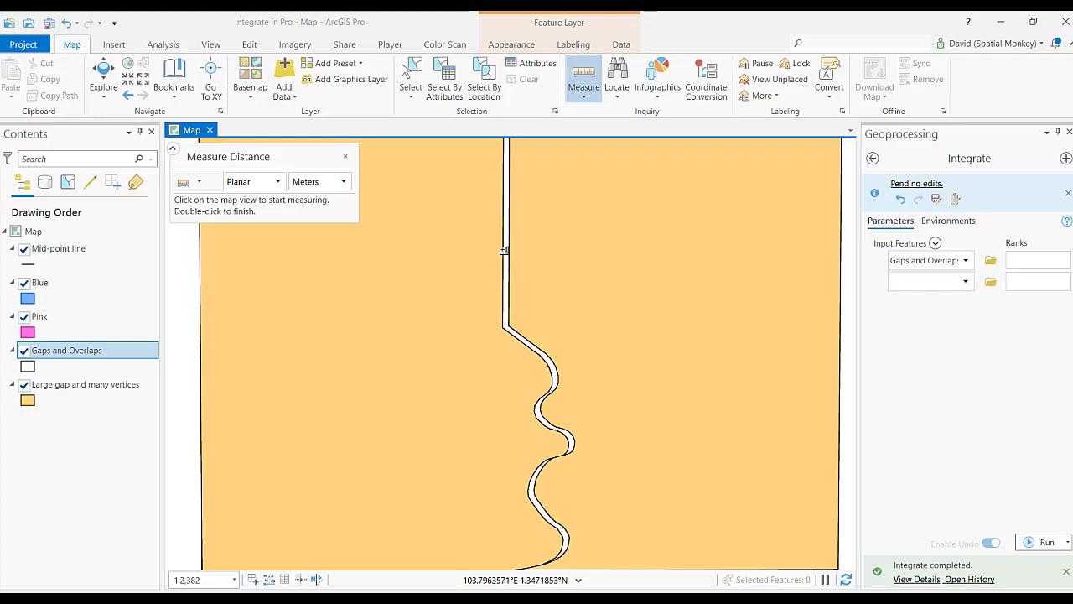
click(509, 253)
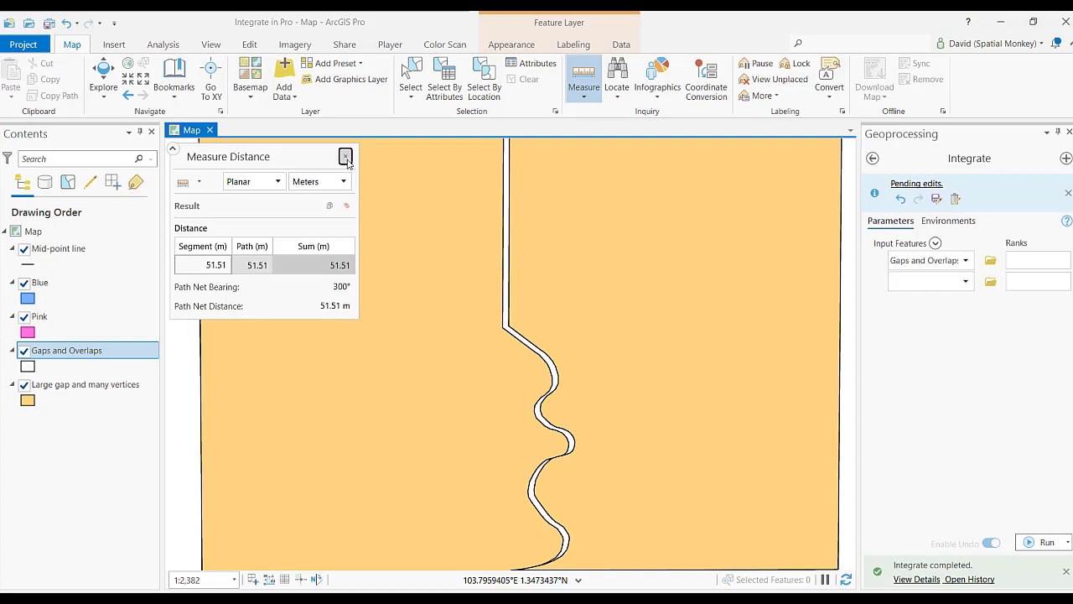
click(346, 157)
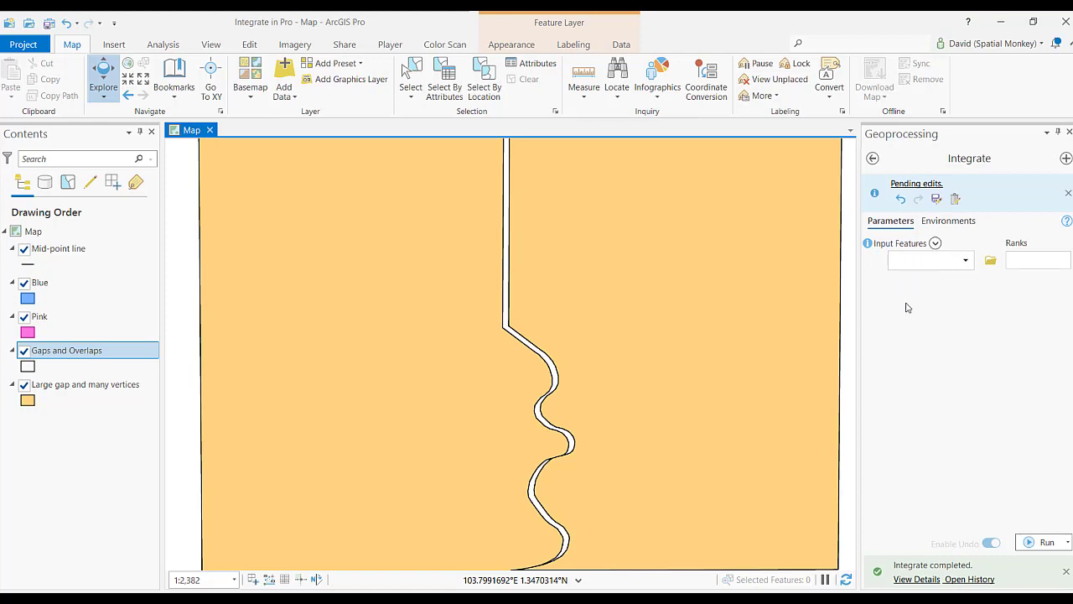
Input Large gap and many vertices, set XY Tolerance to 5.3 meters, and run Integrate
click(84, 384)
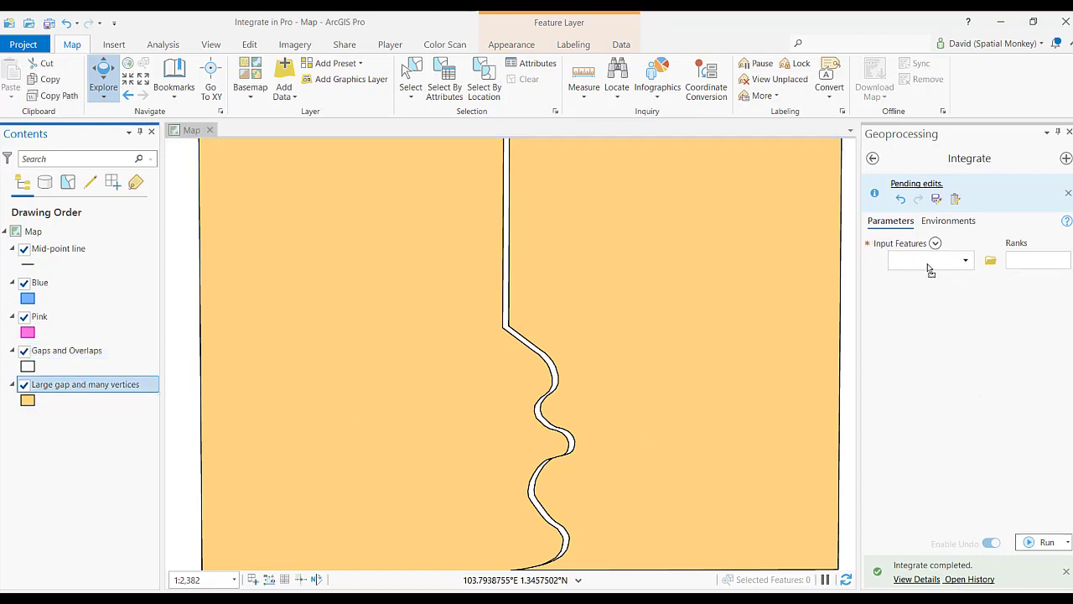
click(947, 220)
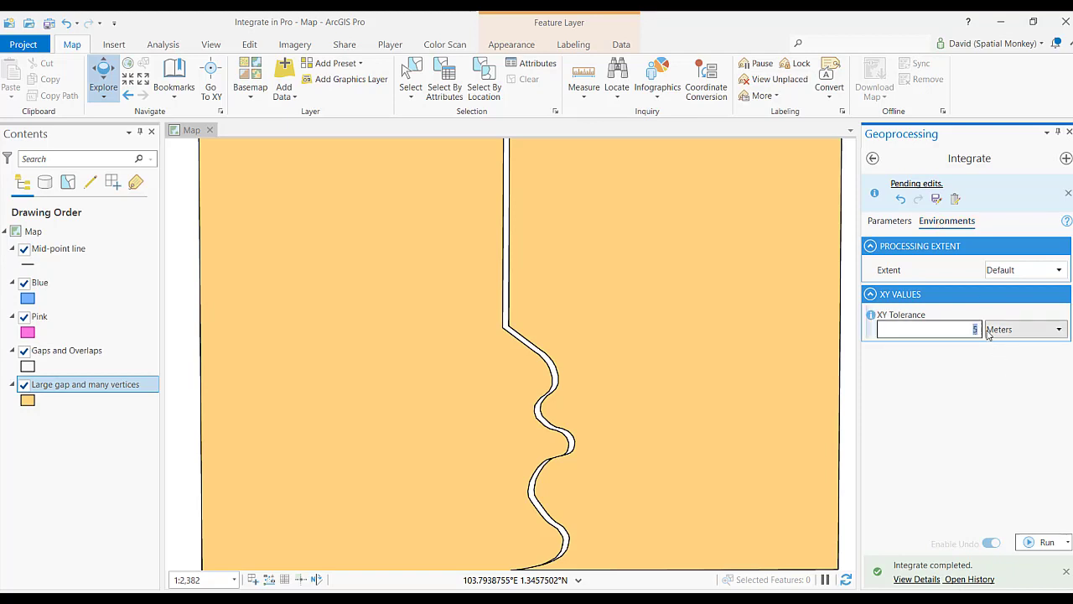
text(5)
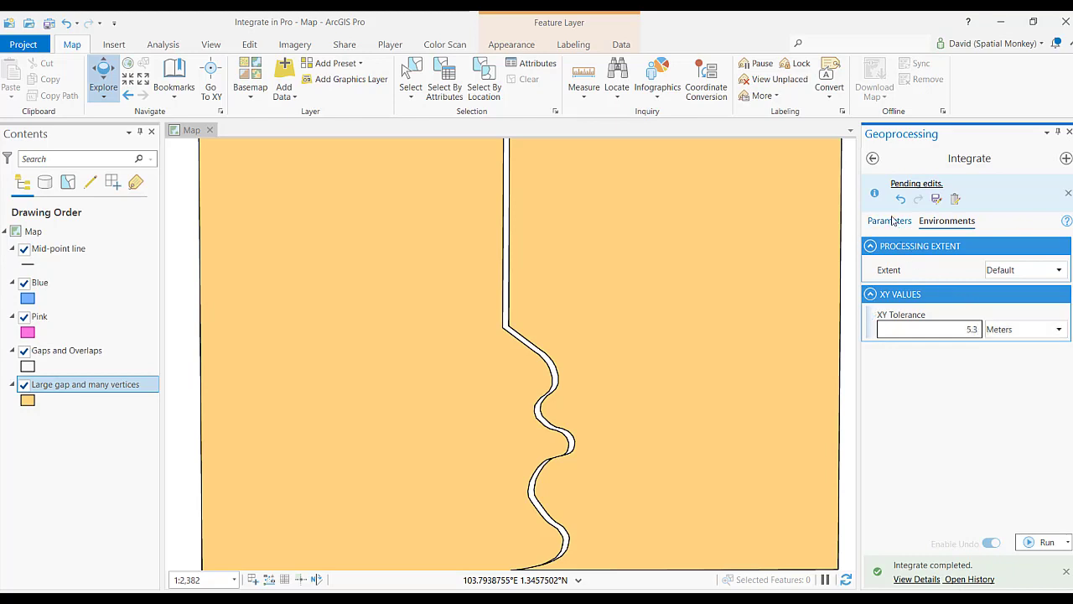
click(890, 221)
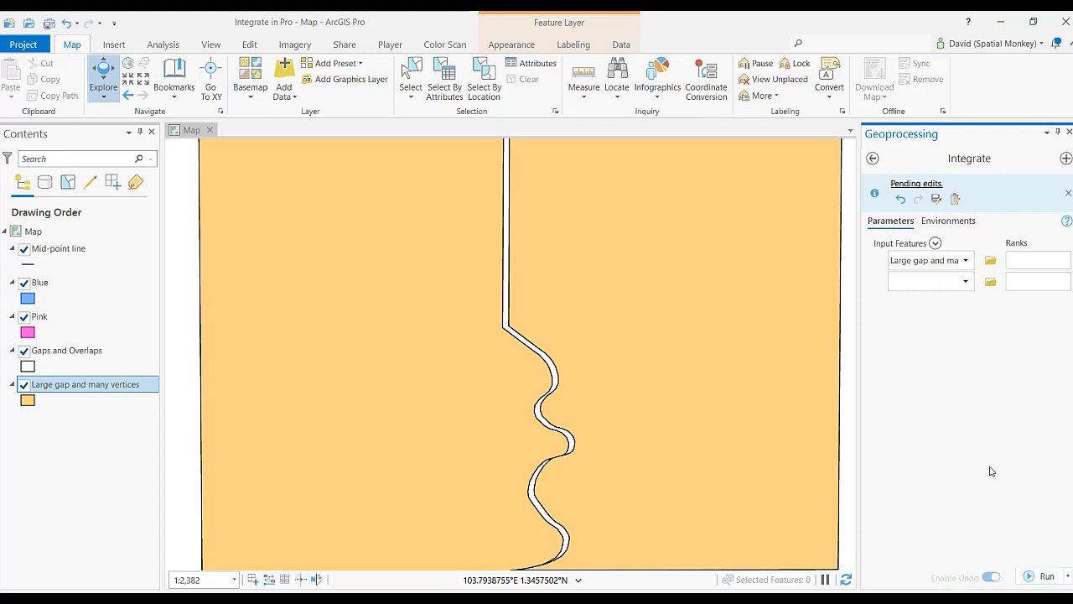
click(1046, 575)
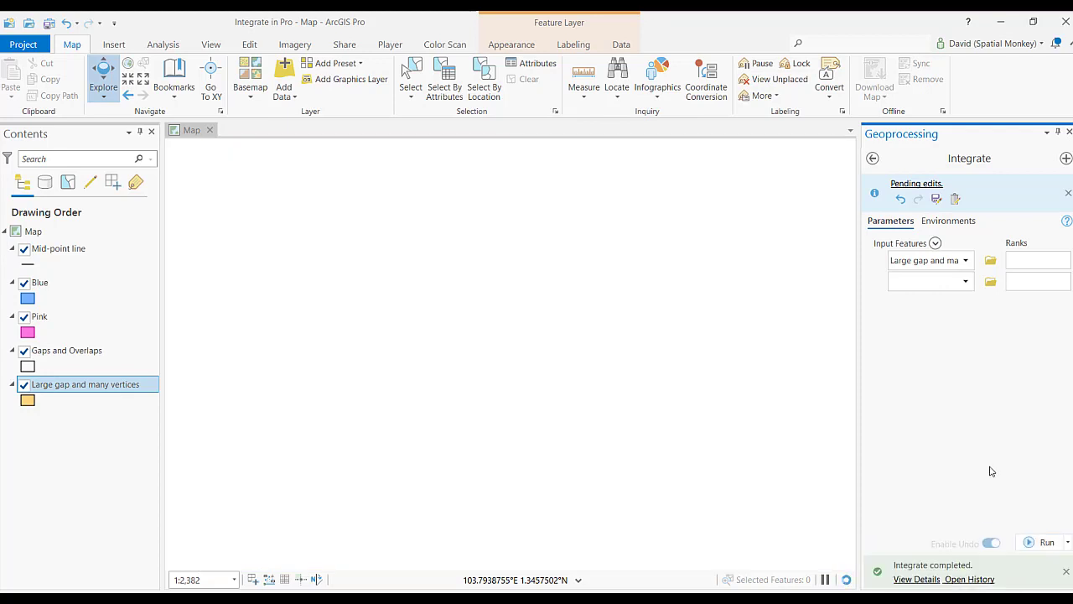